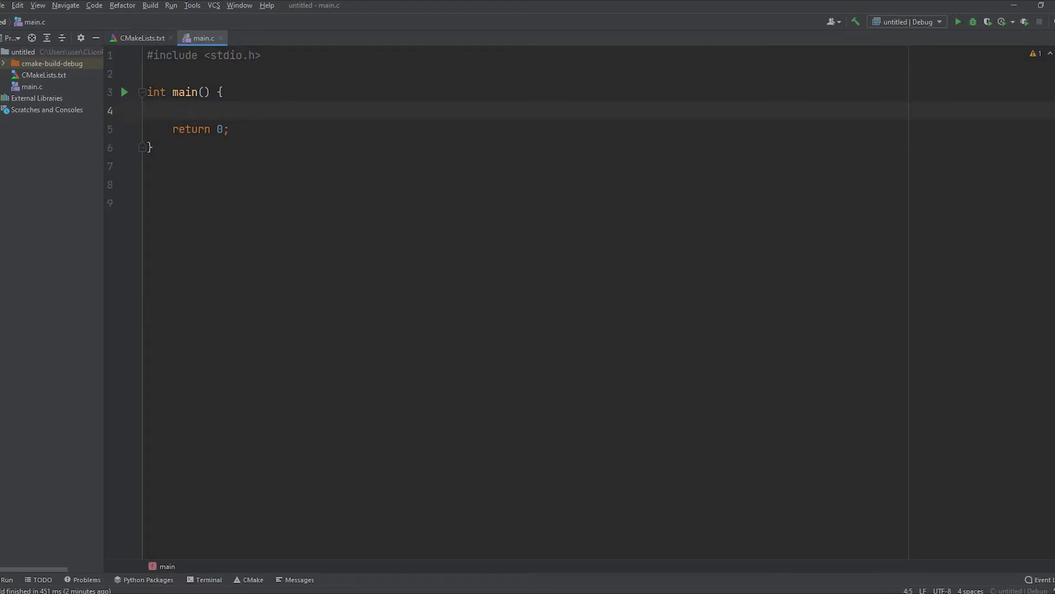
# - Declare integer variables rows, i and j at the start of main
pyautogui.write('int')
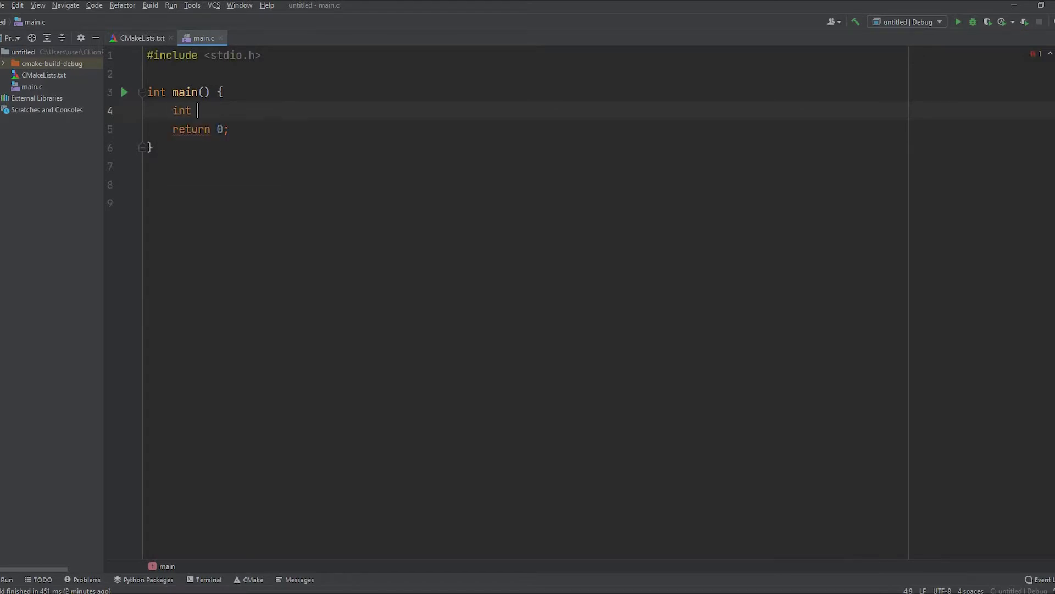
pyautogui.write('rows,')
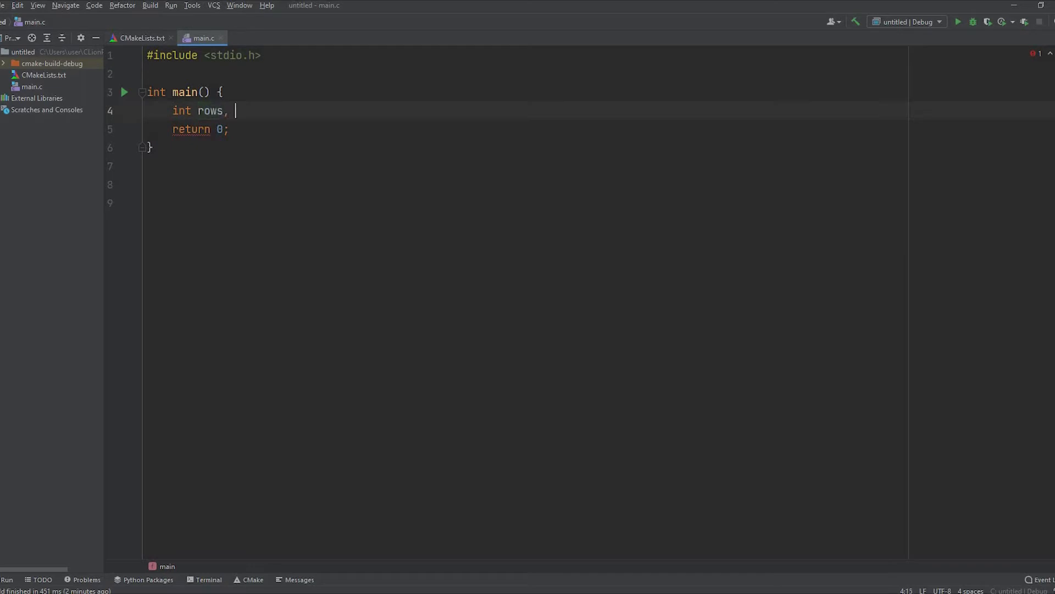
pyautogui.write('i, j;')
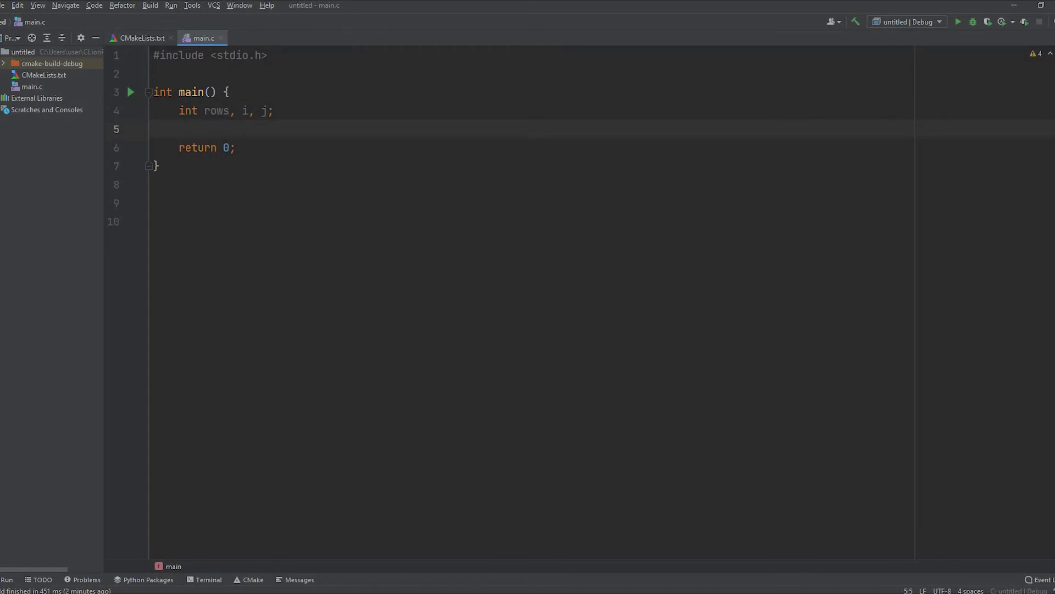
# - Add printf("Enter the number of rows:"); to prompt the user
pyautogui.write('printf("En')
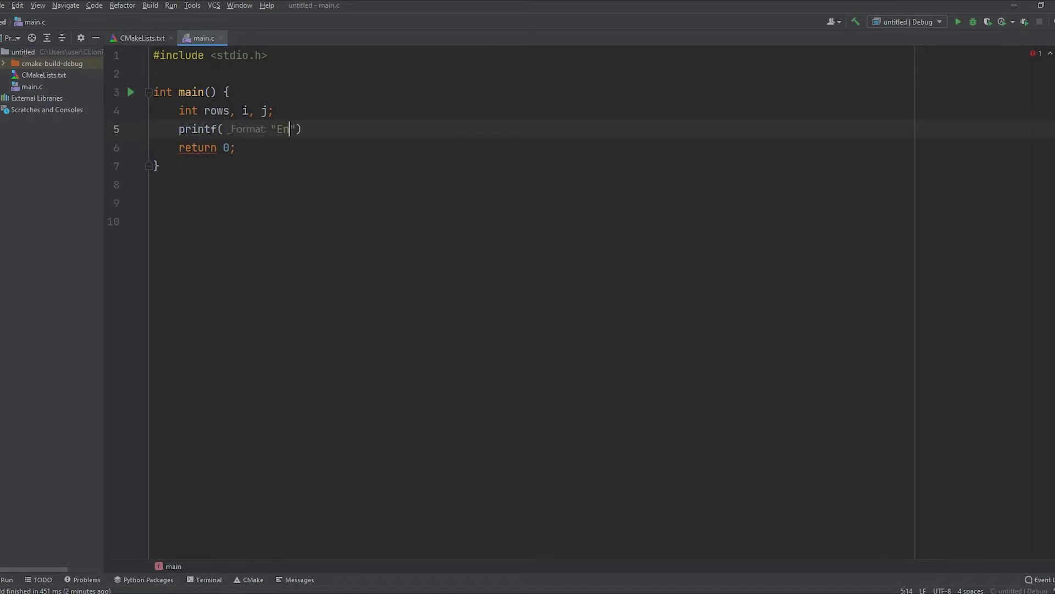
pyautogui.write('ter the m')
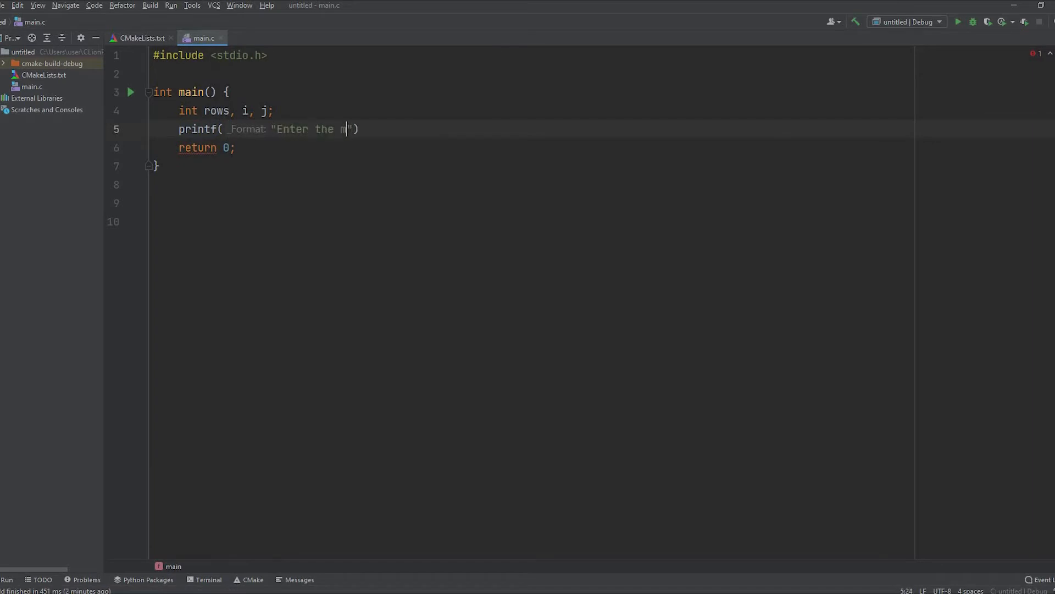
pyautogui.write('umber')
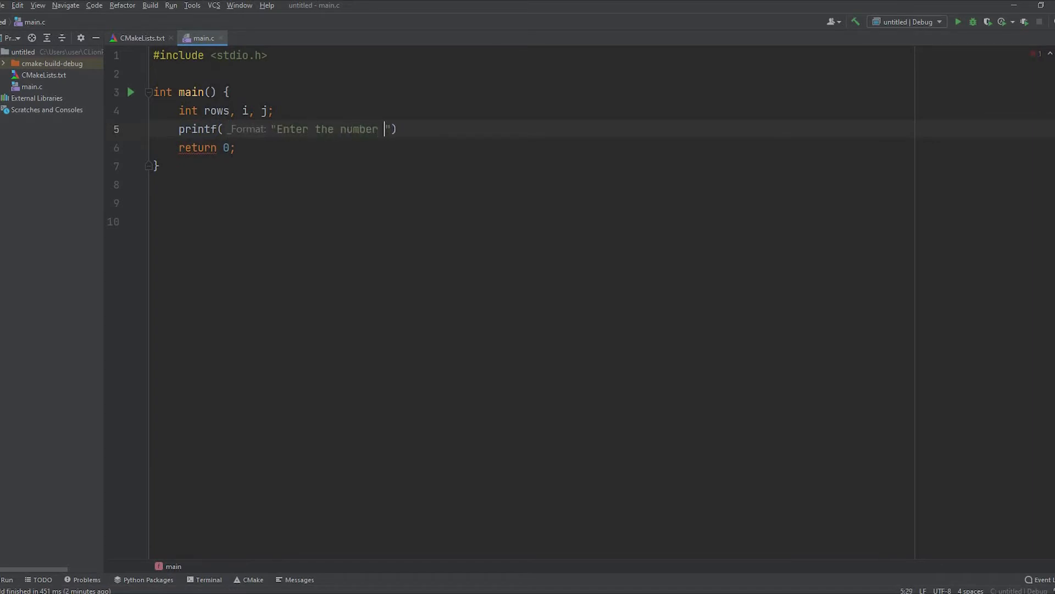
pyautogui.write('of rows')
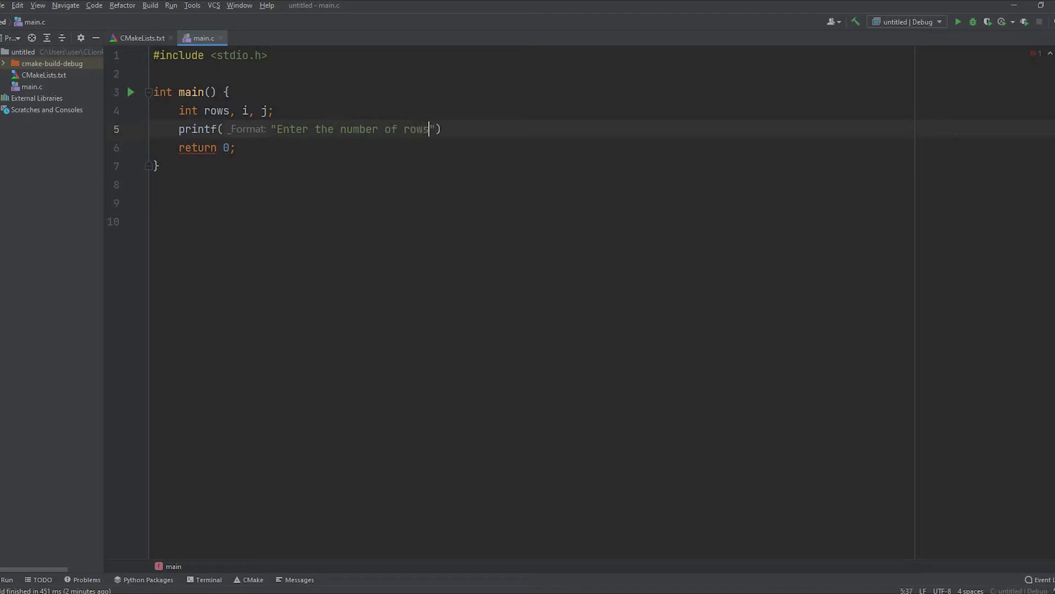
pyautogui.write(':')
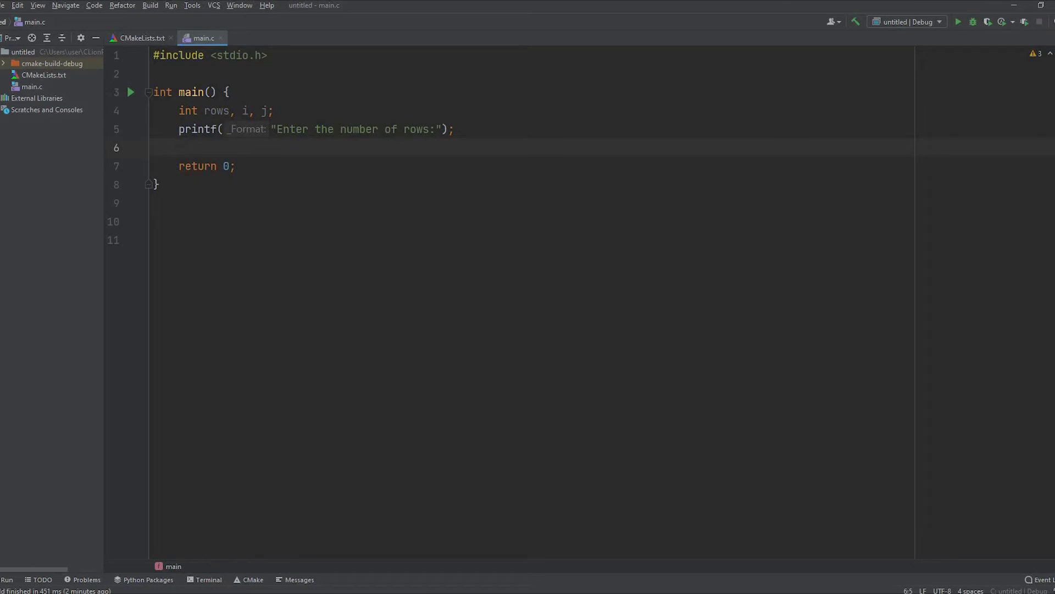
# - Read the row count with scanf("%d", &rows); after the prompt
pyautogui.write('s')
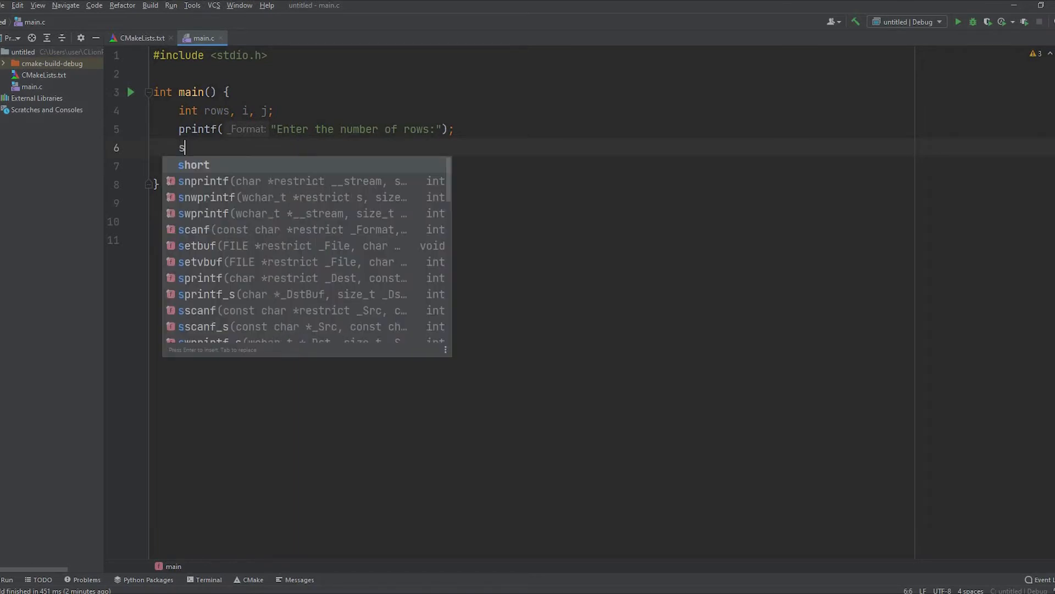
pyautogui.write('canf')
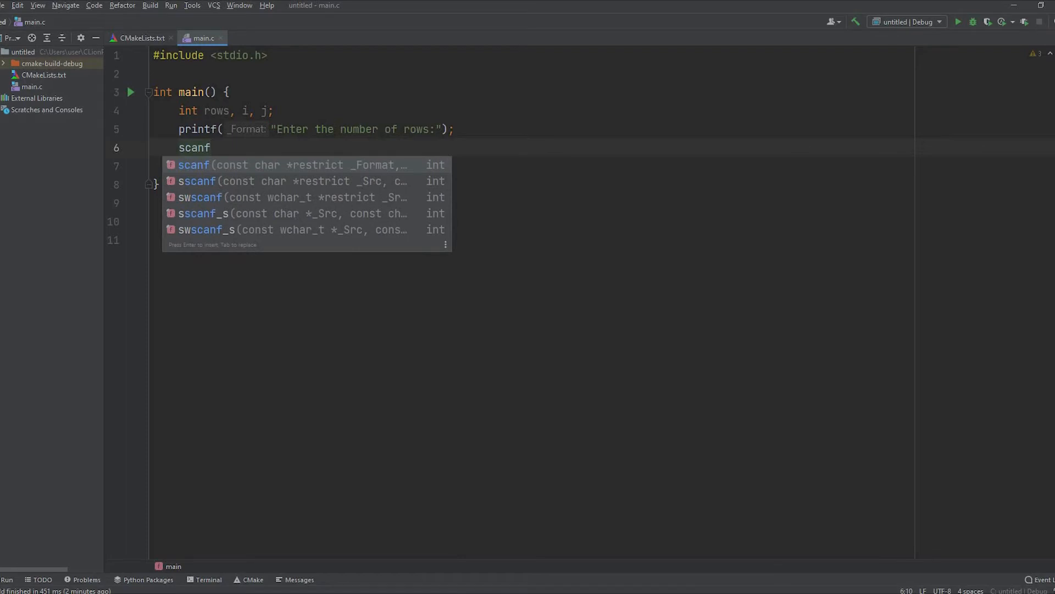
pyautogui.press('Enter')
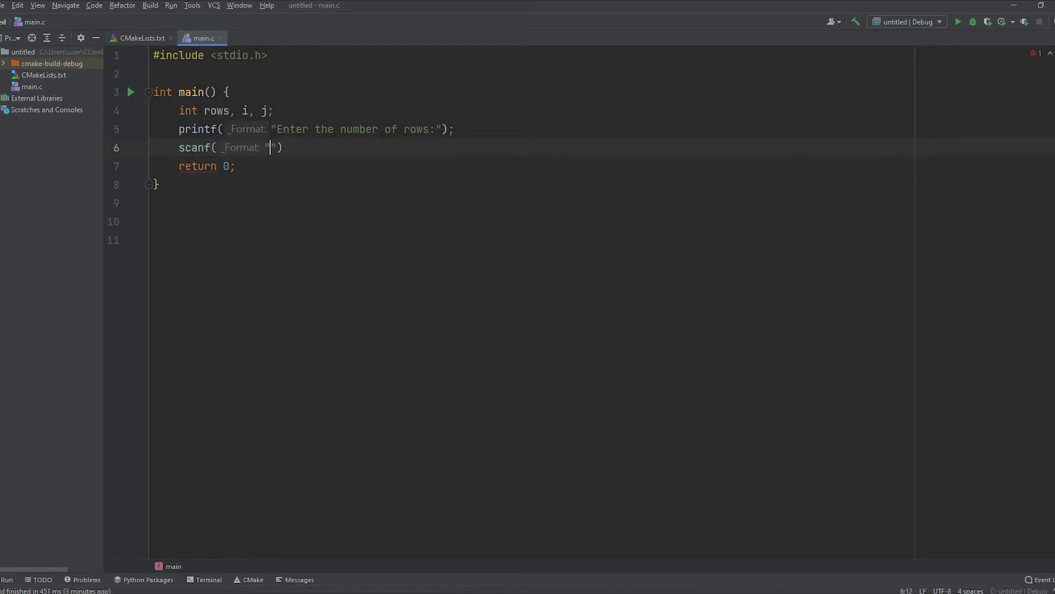
pyautogui.write('%d')
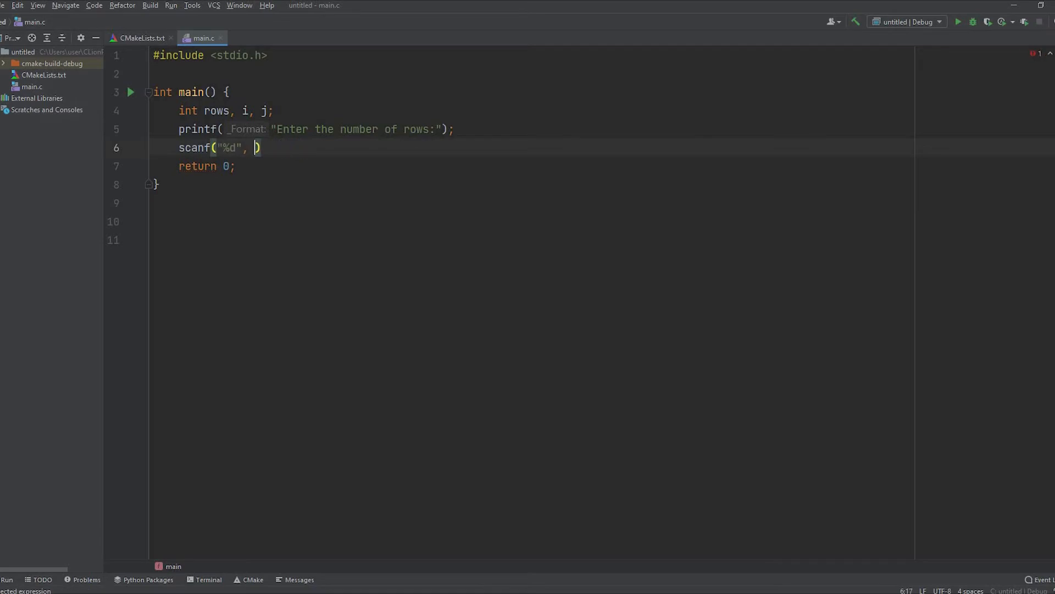
pyautogui.write('&')
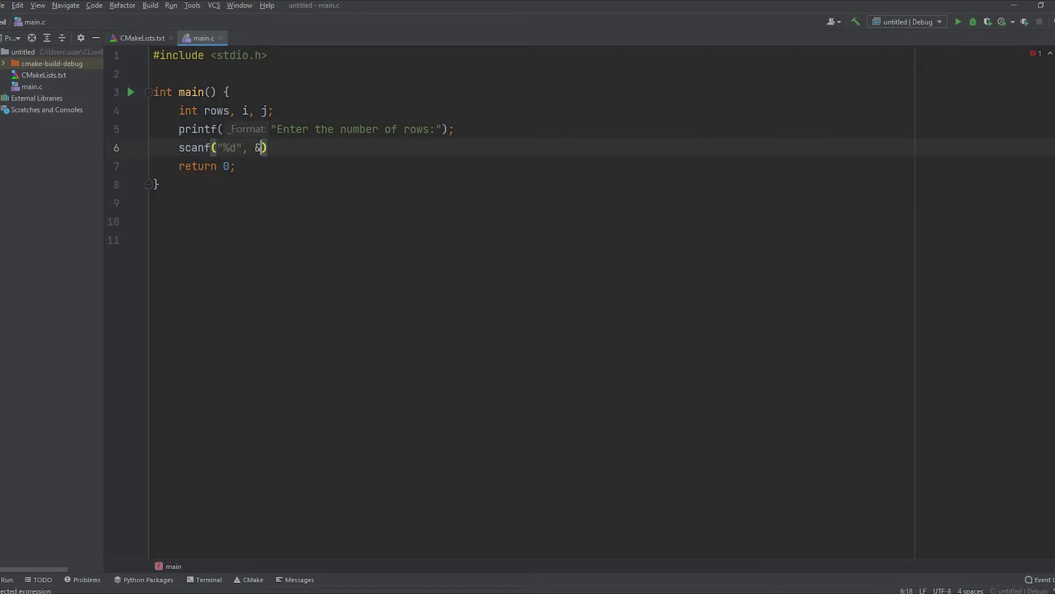
pyautogui.write('rows')
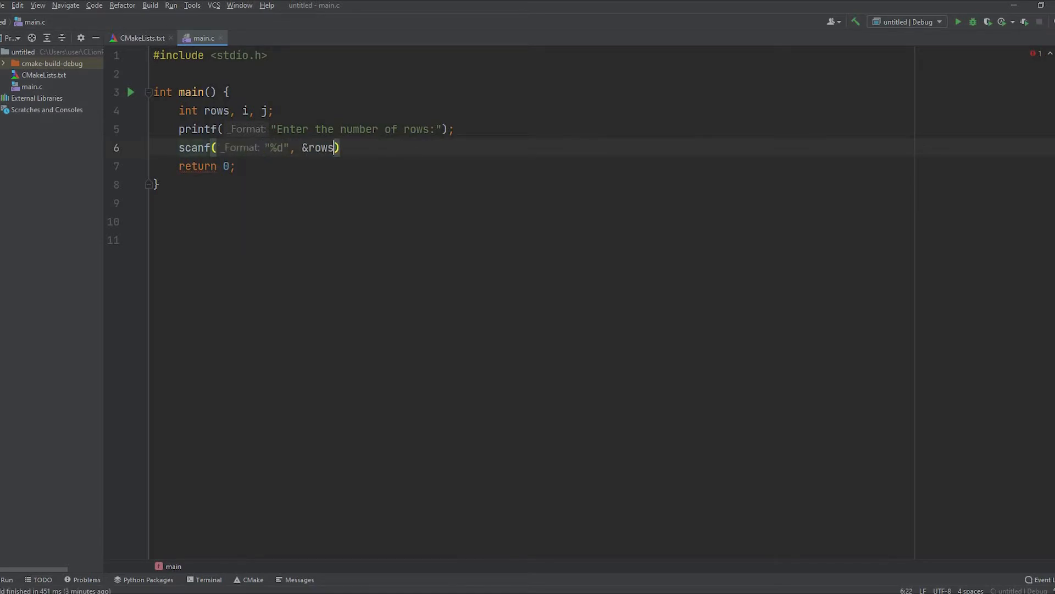
pyautogui.write(';')
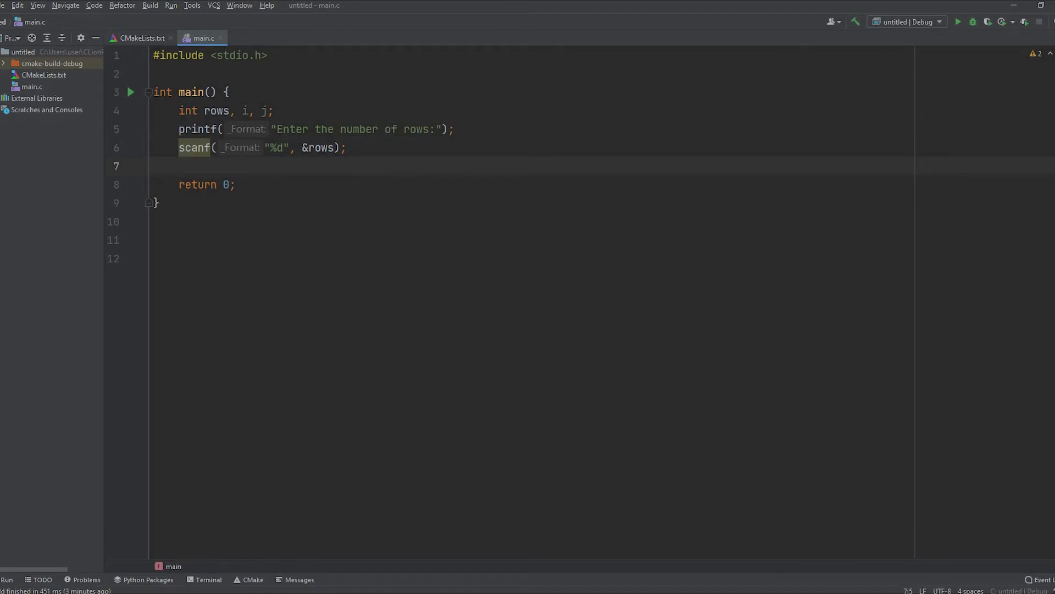
# - Write the outer loop for(i=1; i<=rows; i++){ } and move into its body
pyautogui.write('f')
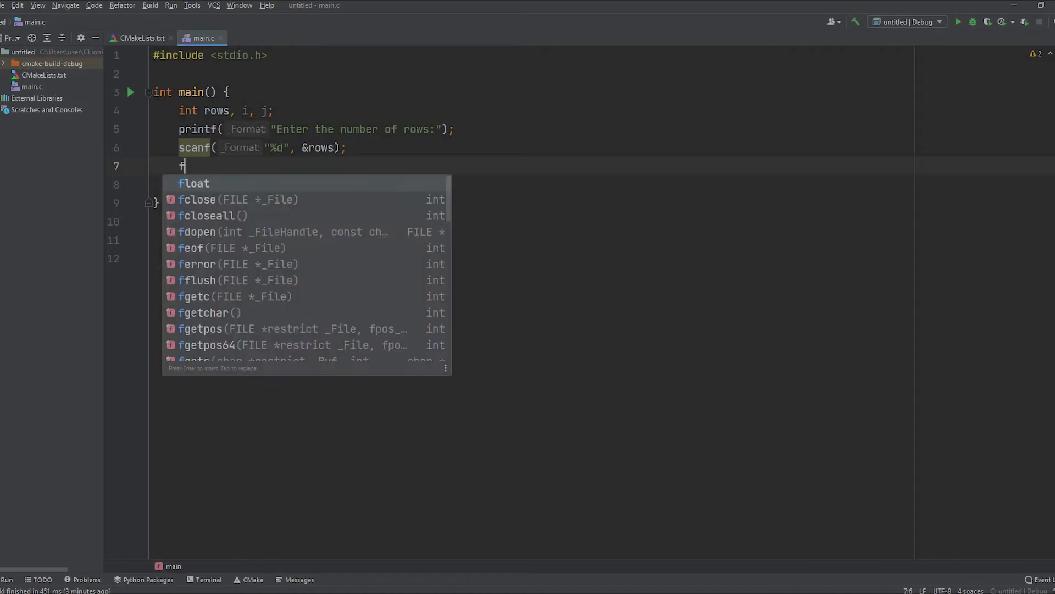
pyautogui.write('or(')
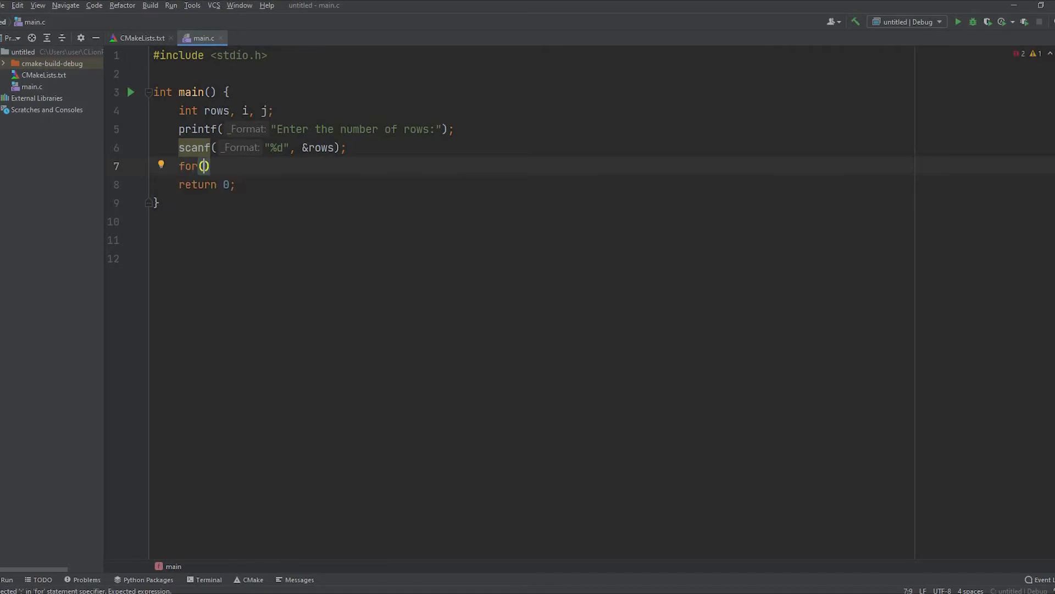
pyautogui.write('i')
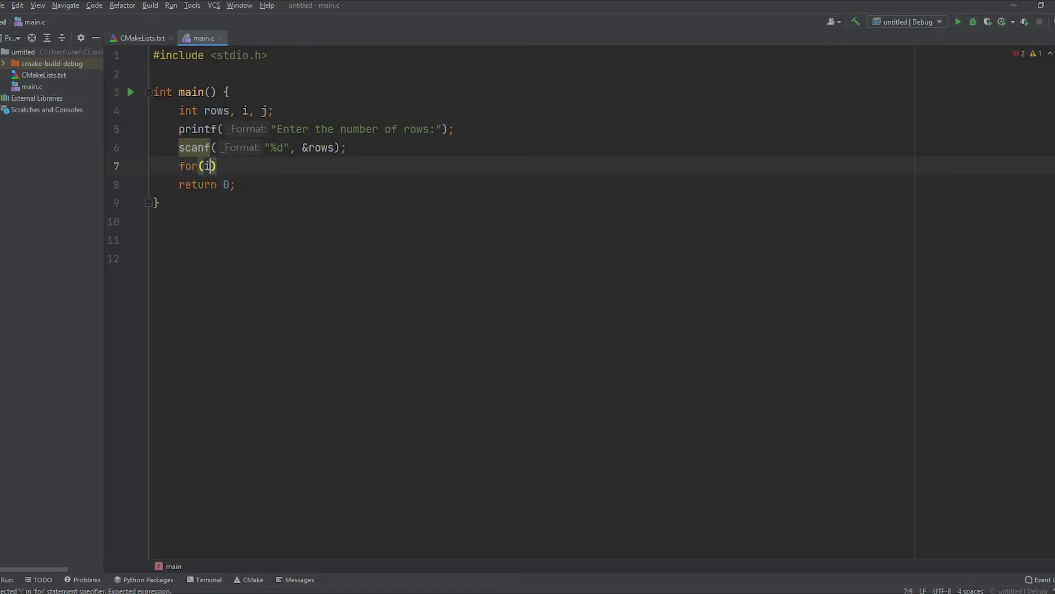
pyautogui.write('=1; i')
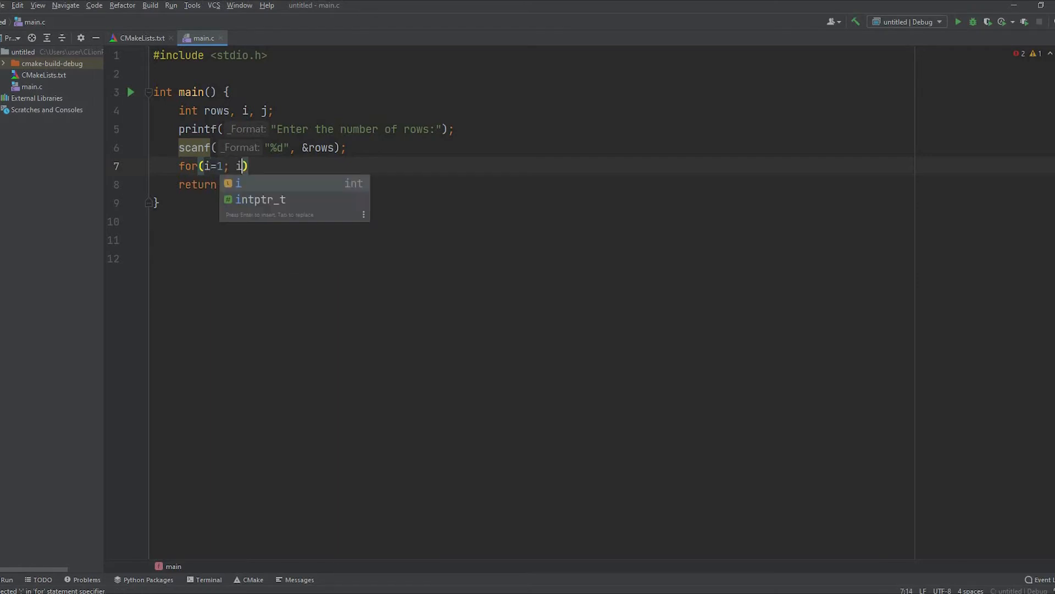
pyautogui.write('<=')
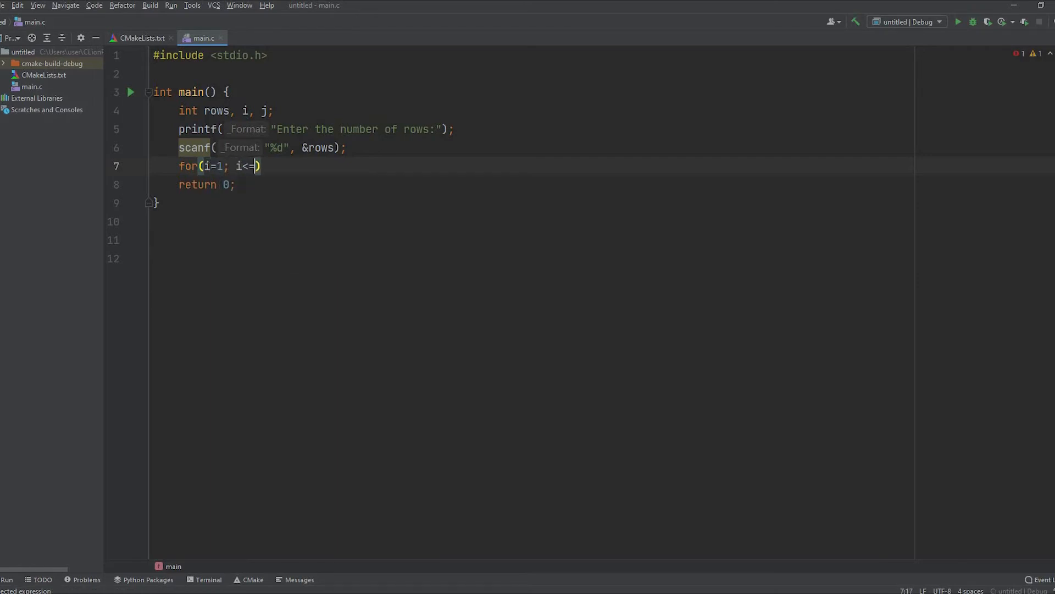
pyautogui.write('rows')
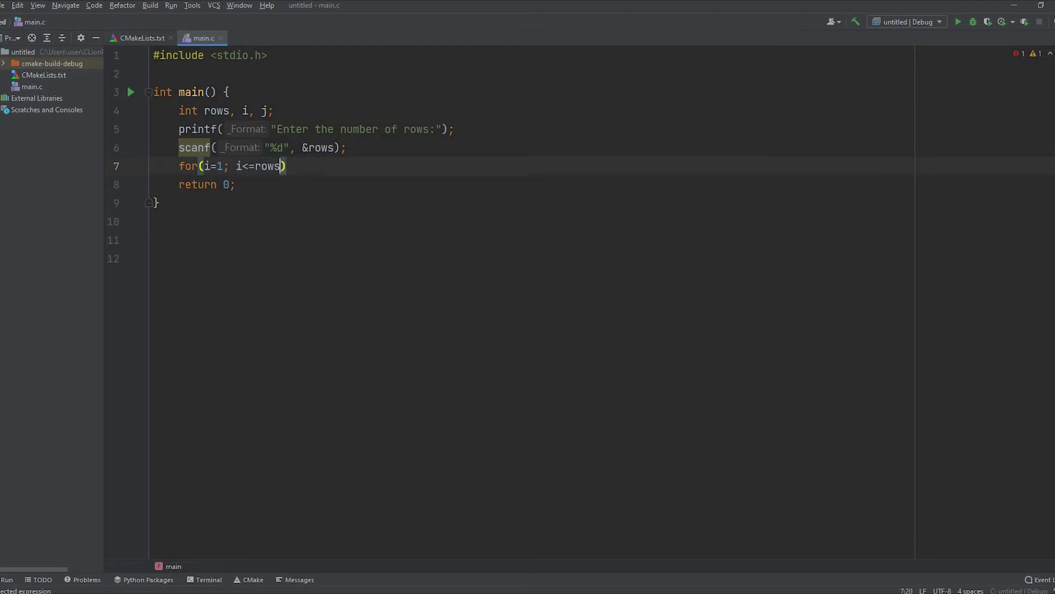
pyautogui.write('; i')
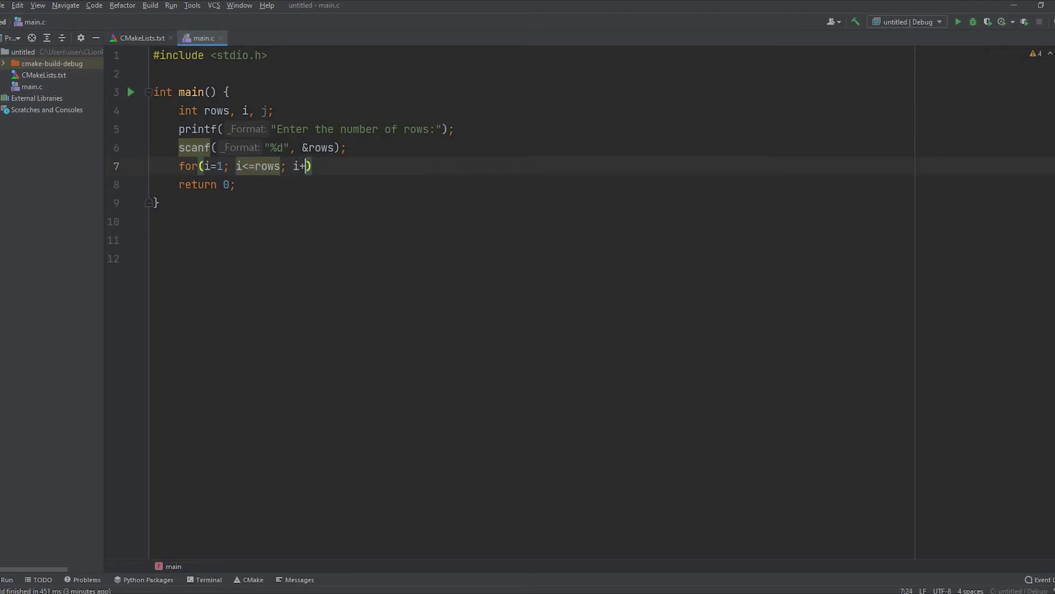
pyautogui.write('+')
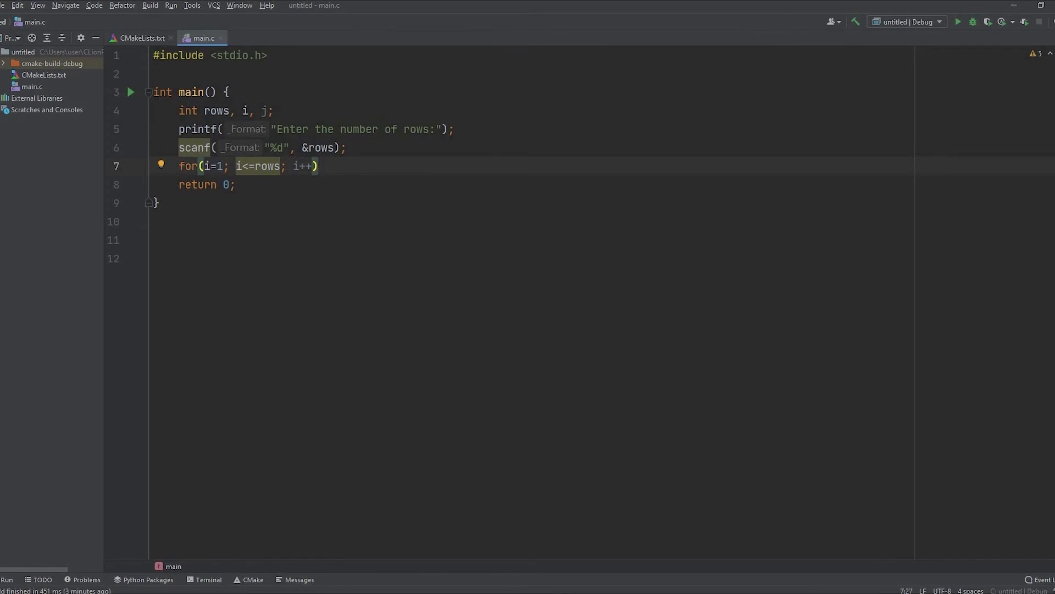
pyautogui.write('{')
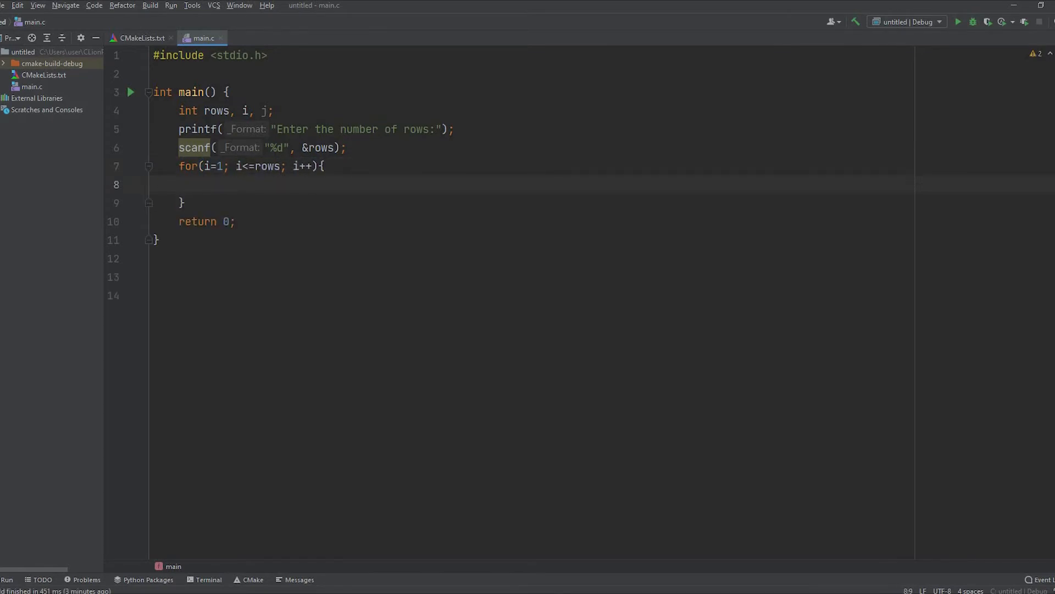
pyautogui.click(203, 185)
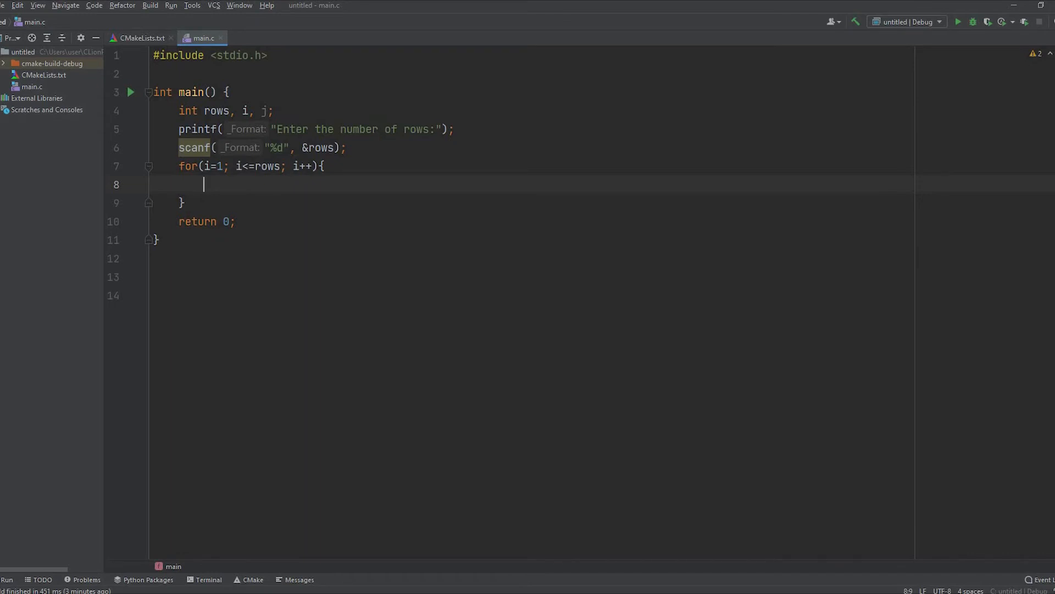
# - Nest an inner loop for(j=1; j<=i; j++){ } and move into its body
pyautogui.write('for(')
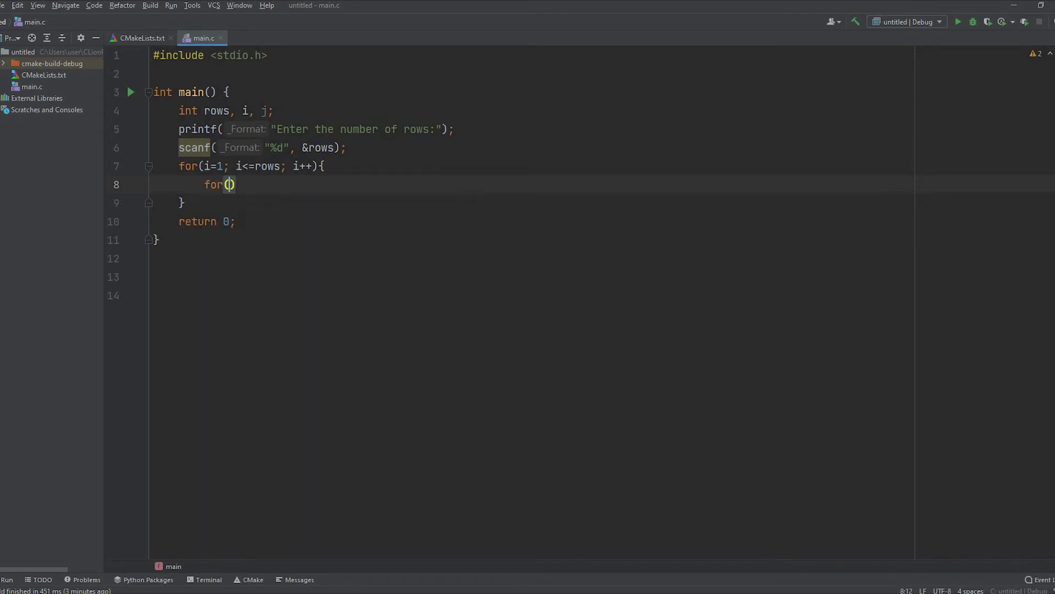
pyautogui.write('j')
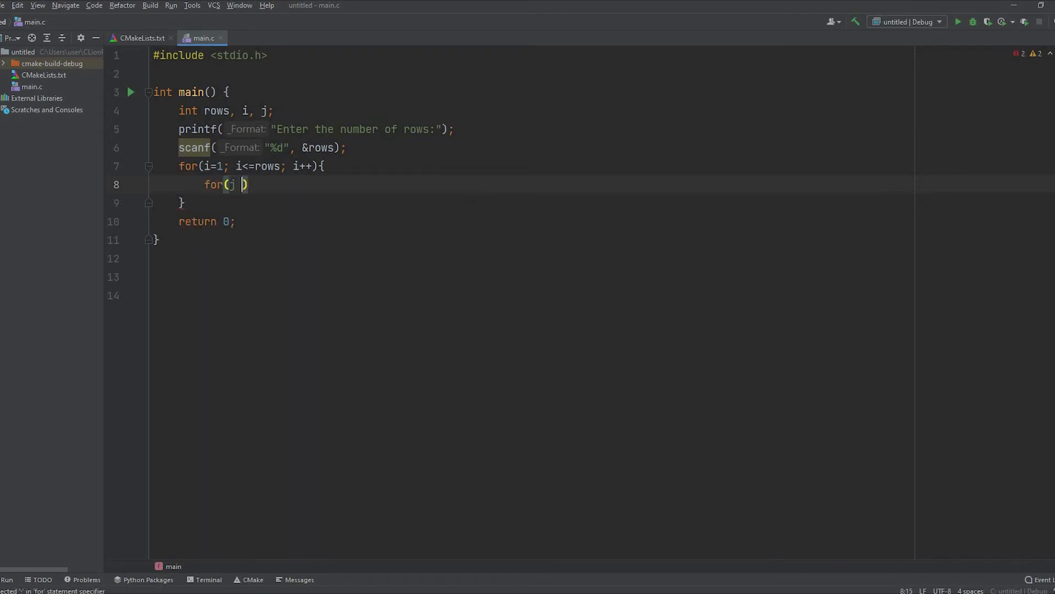
pyautogui.write('=1;')
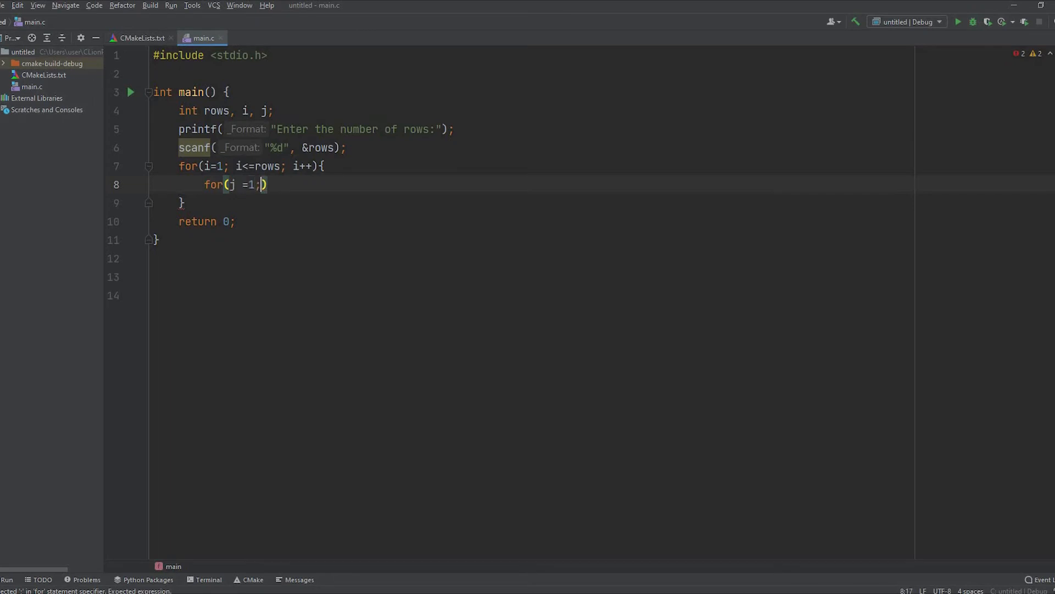
pyautogui.write('j<')
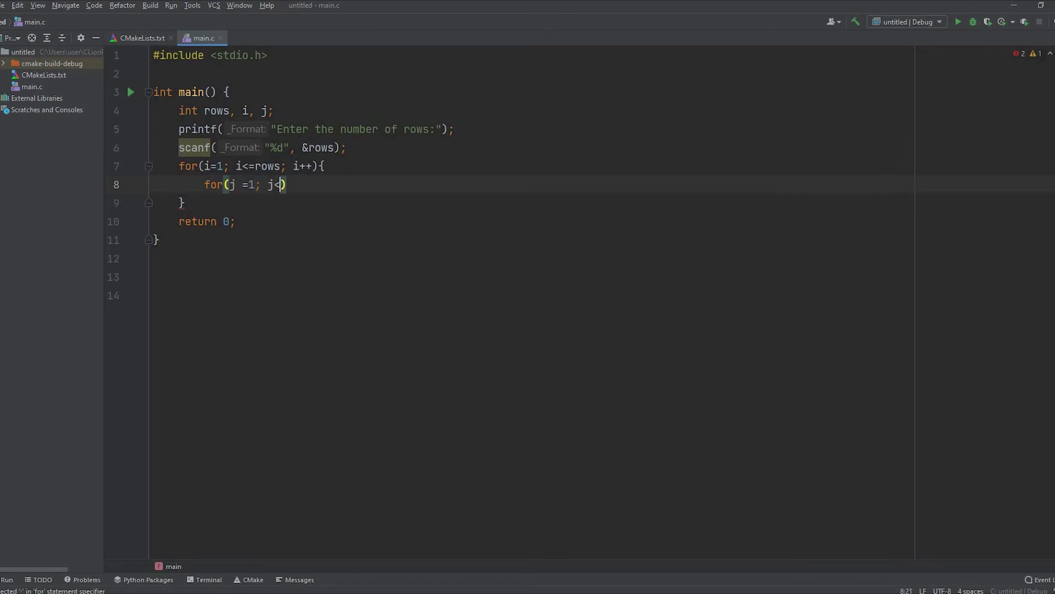
pyautogui.write('=')
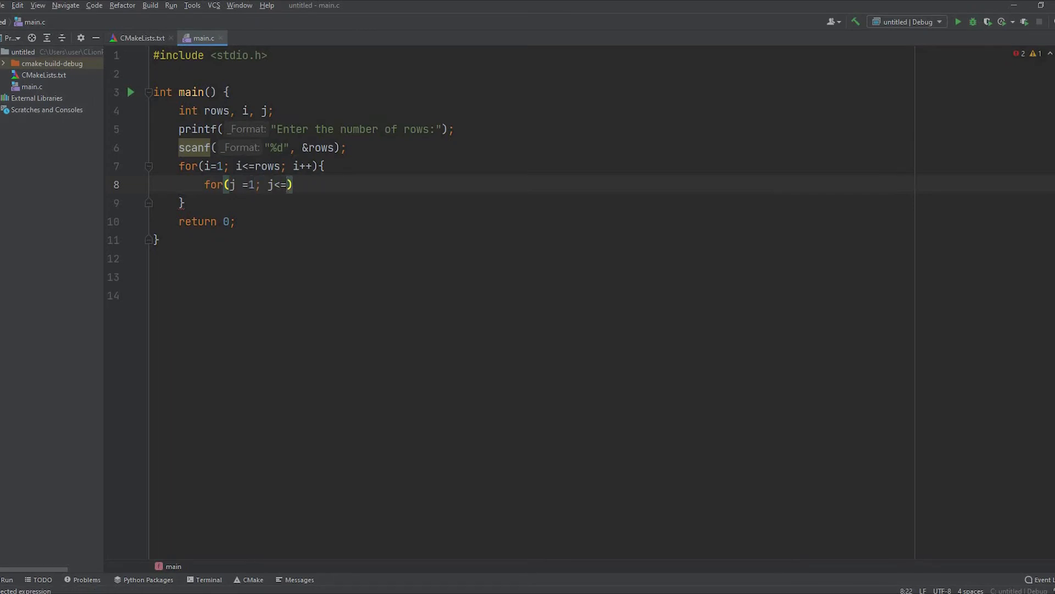
pyautogui.write('i;')
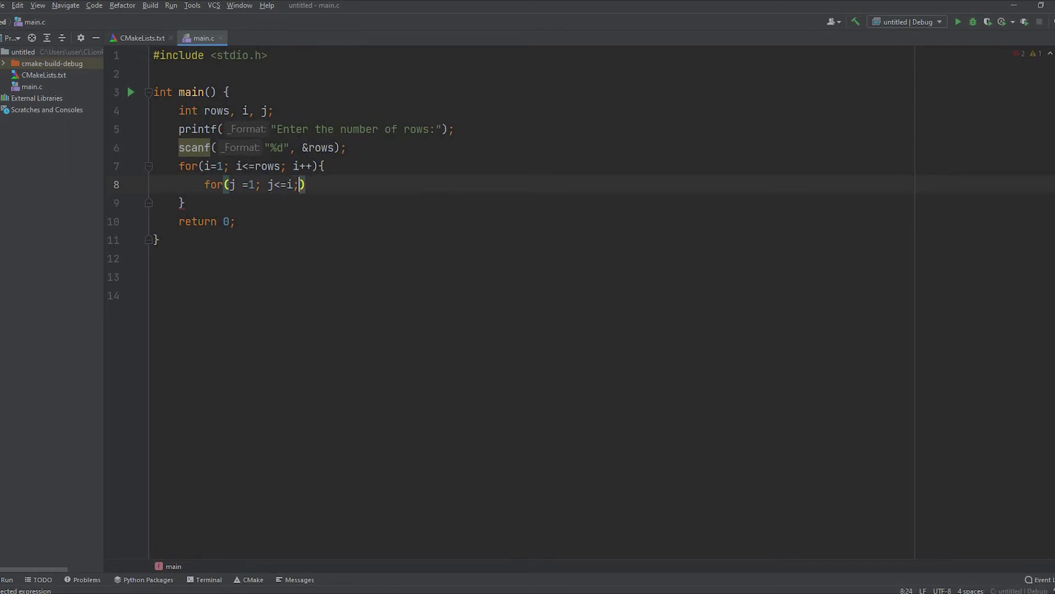
pyautogui.write('j++')
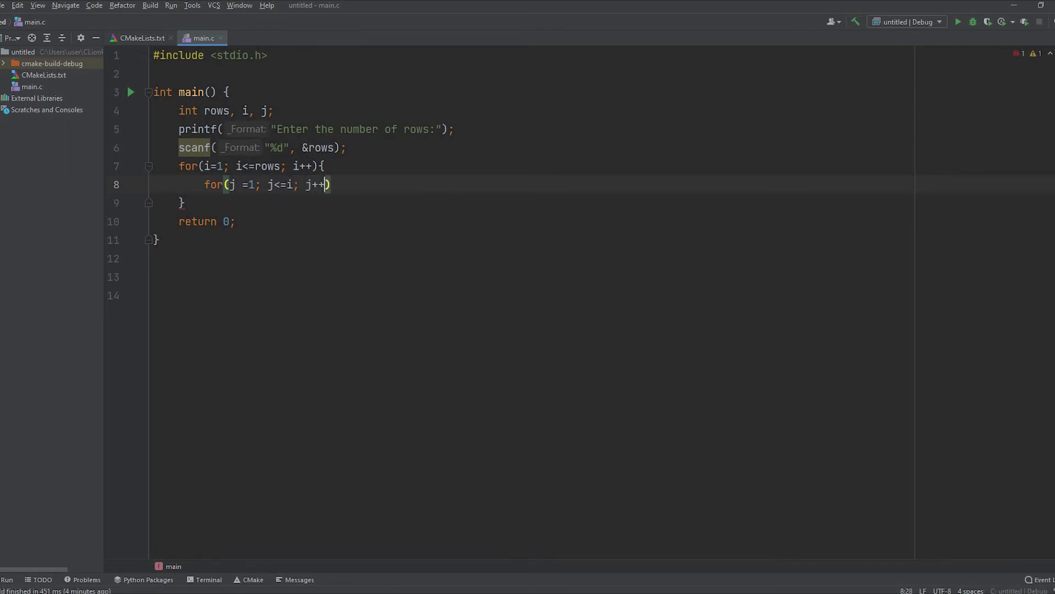
pyautogui.write('{')
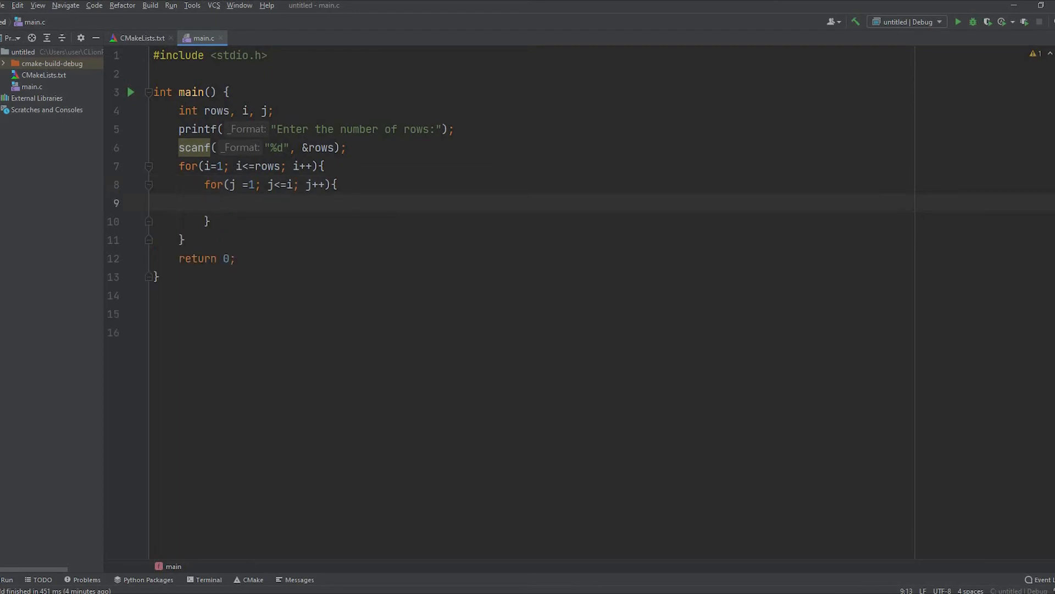
pyautogui.click(229, 202)
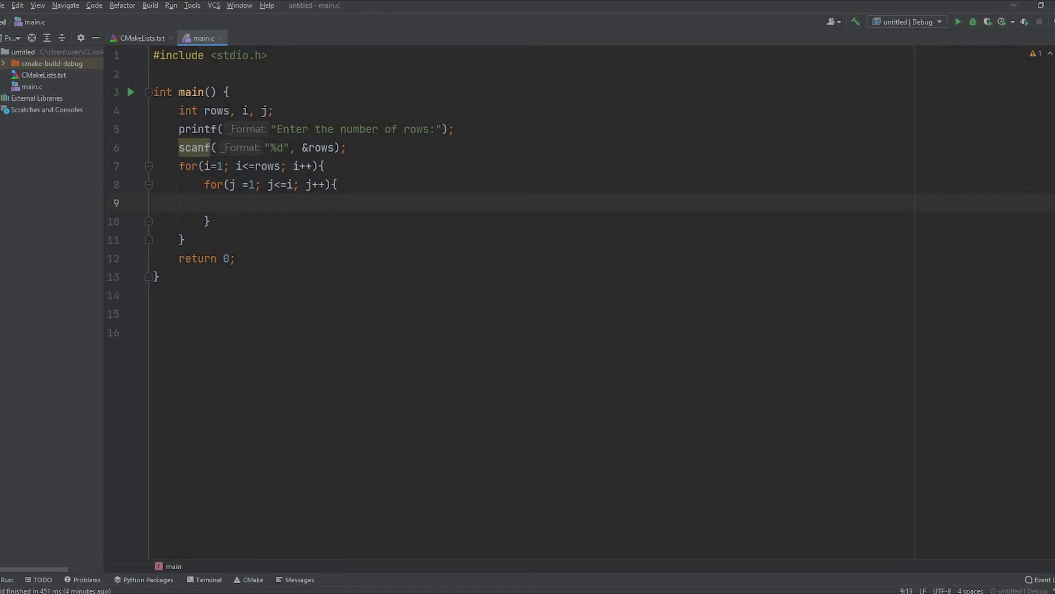
# - Print each j with a trailing space via printf("%d ", j); in the inner loop
pyautogui.write('printf(')
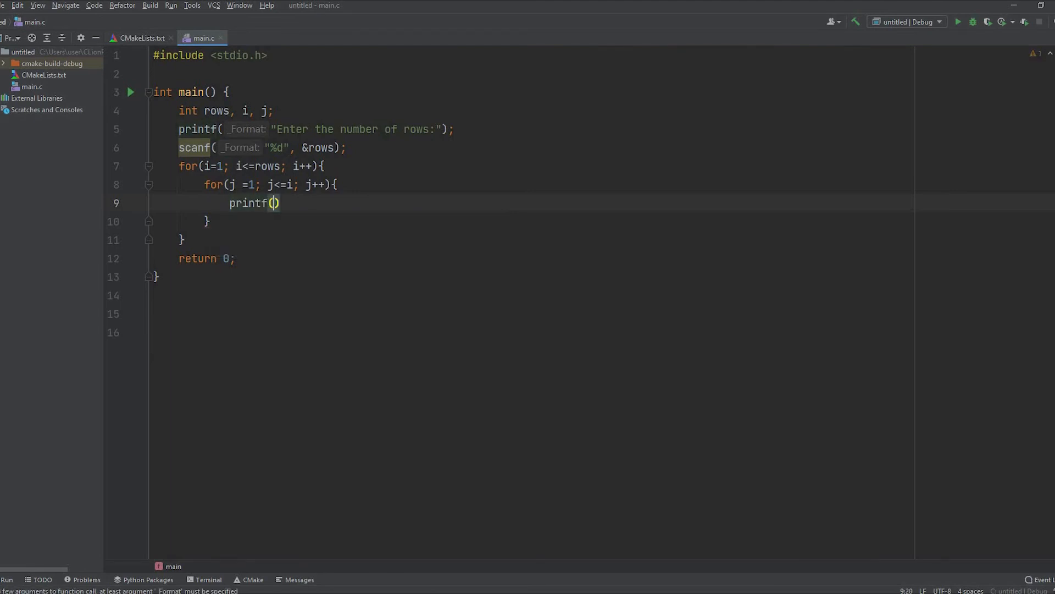
pyautogui.write('"%d",')
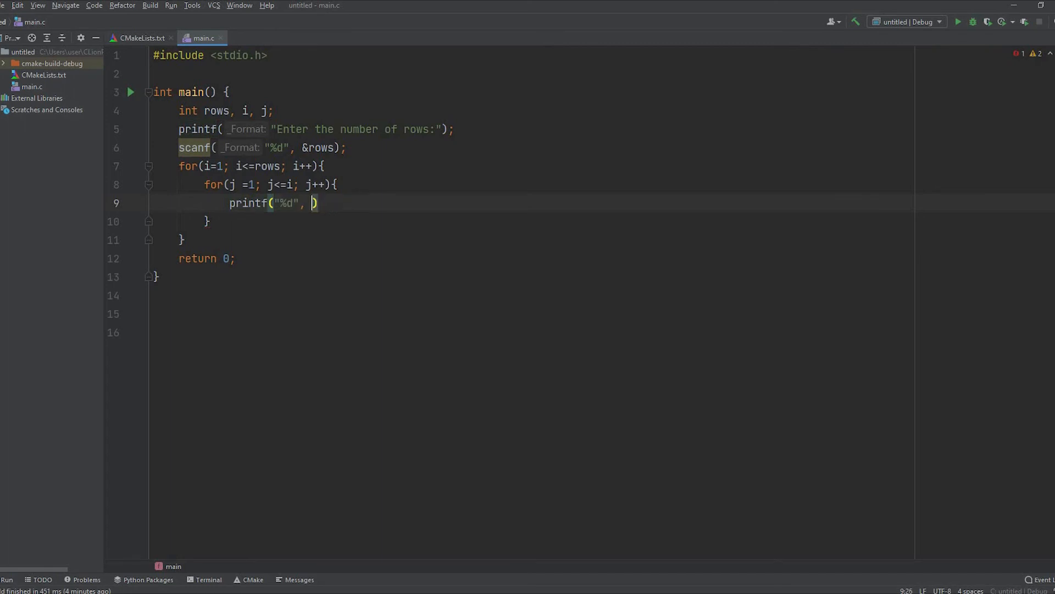
pyautogui.write('j')
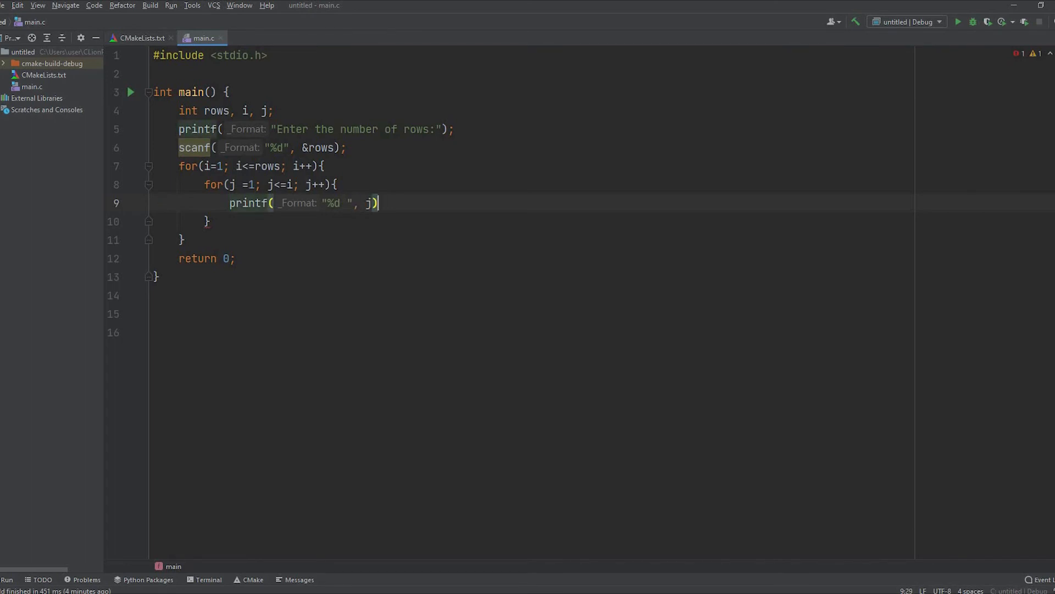
pyautogui.write(';')
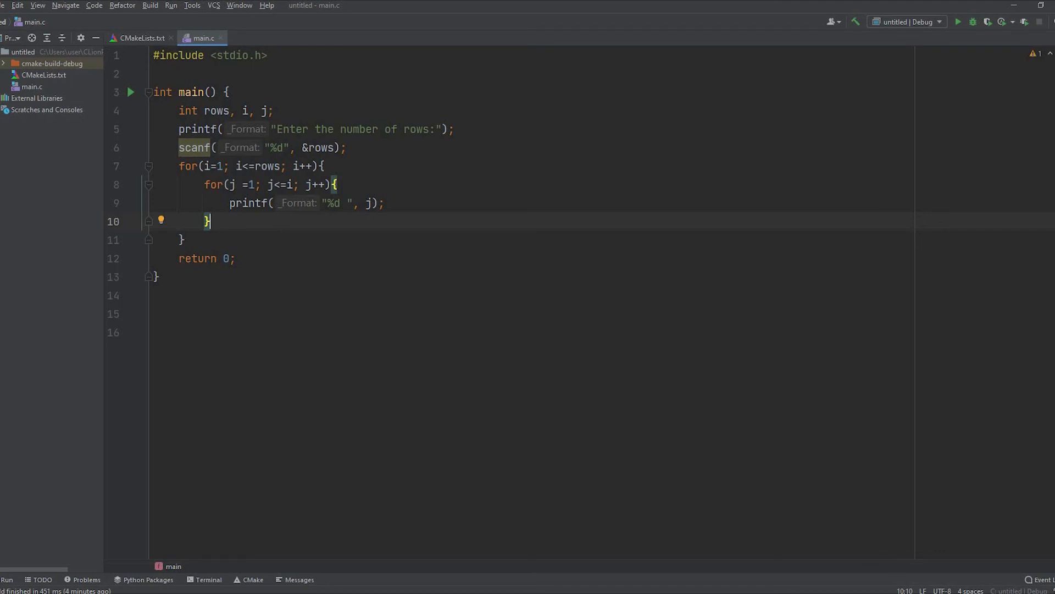
# - Add printf("\n"); after the inner loop to end each row
pyautogui.write('printf(')
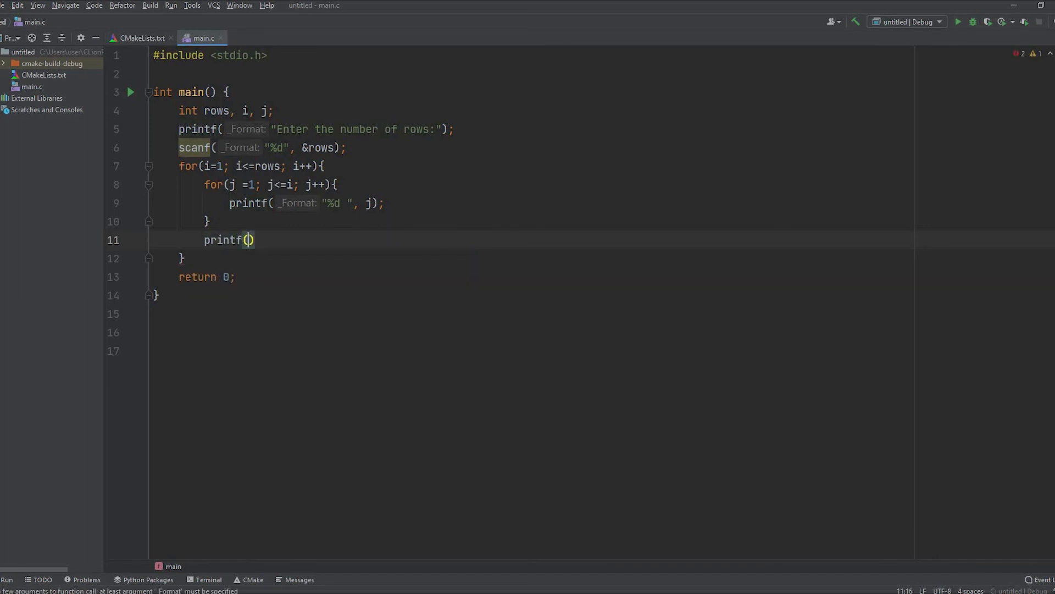
pyautogui.write('"')
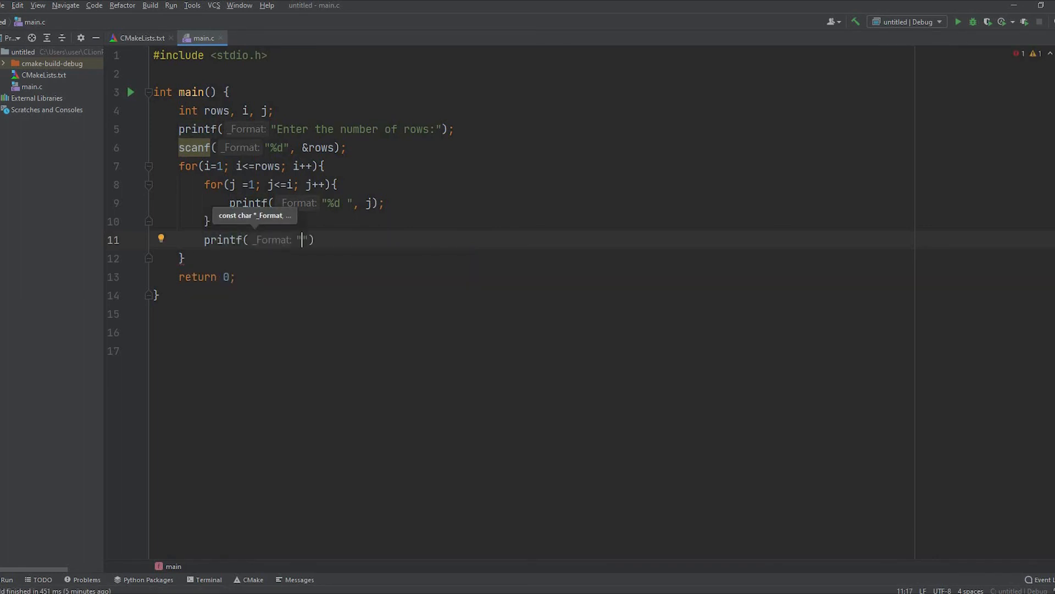
pyautogui.write('\\n')
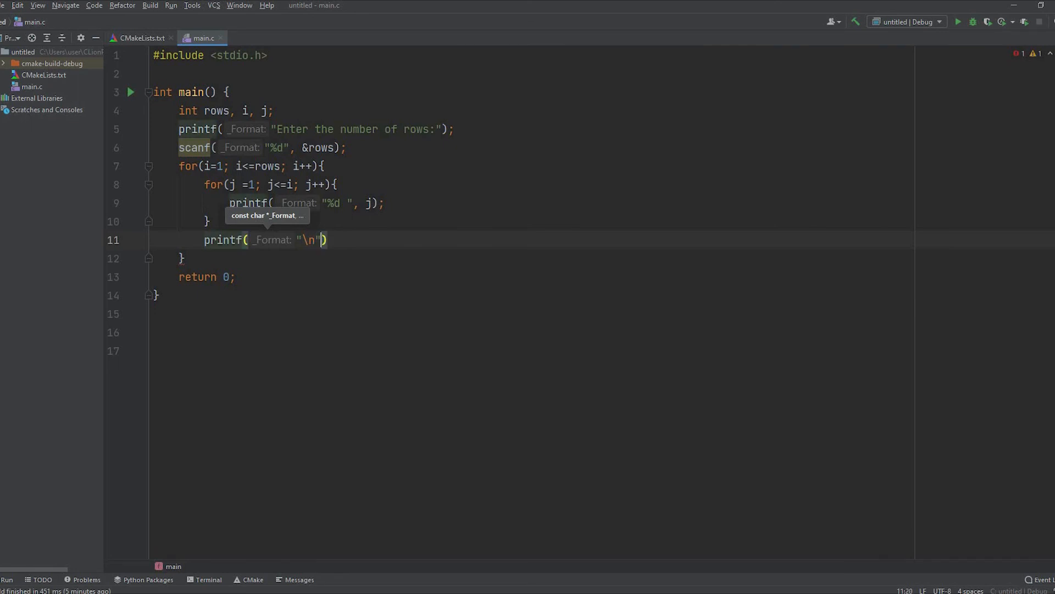
pyautogui.write(';')
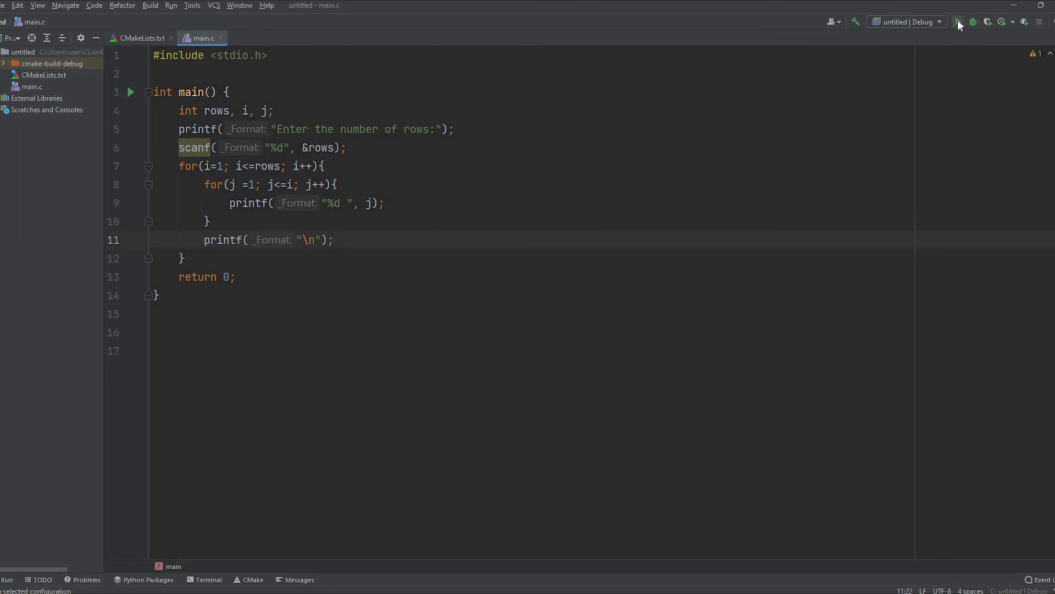
# - Run the program and enter 5 rows, printing the triangle up to 1 2 3 4 5
pyautogui.click(959, 22)
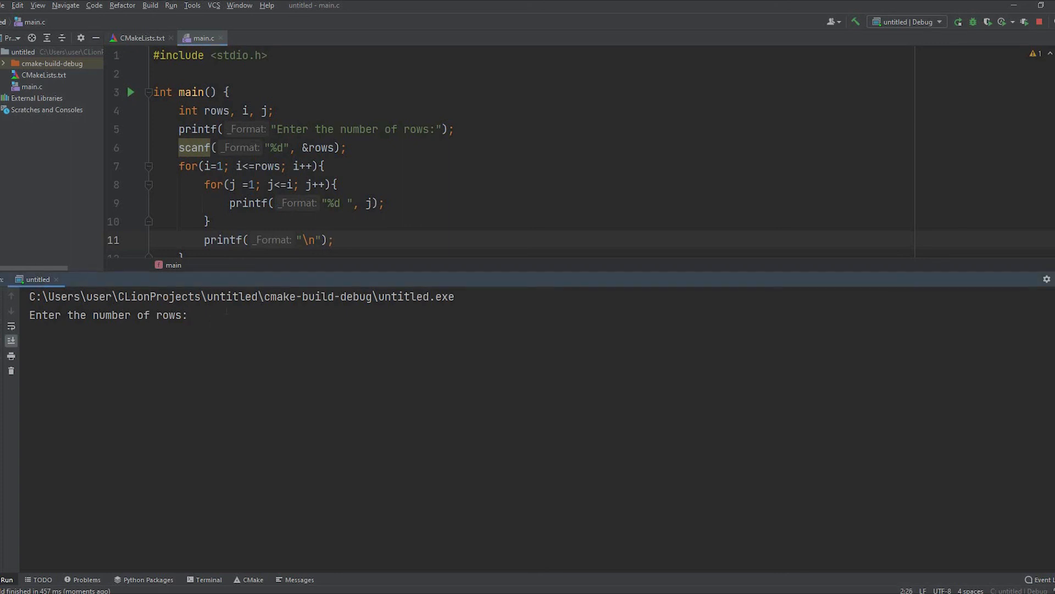
pyautogui.write('5')
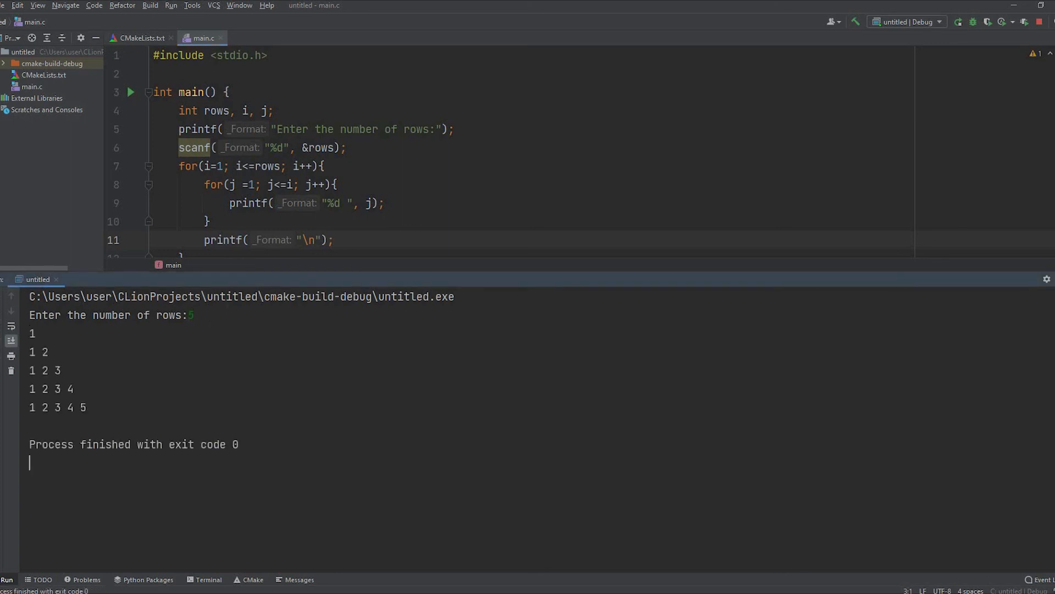